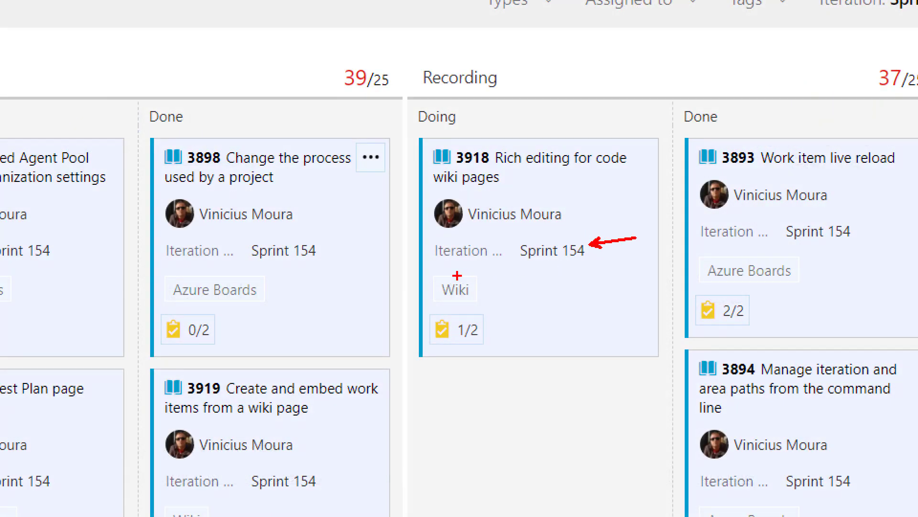
{"action": "mouse_move", "coordinate": [453, 163]}
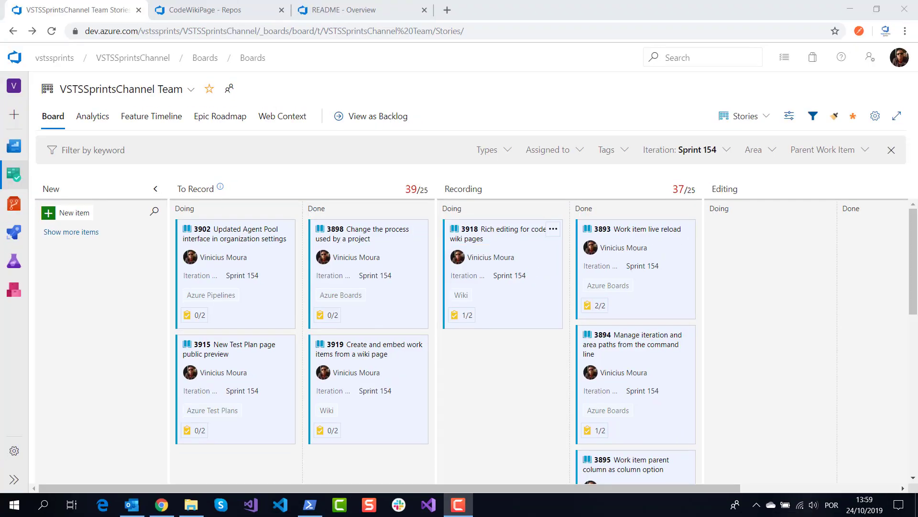
Step: Show the CodeWikiPage repository's Files page listing README.md
{"action": "left_click", "coordinate": [217, 10]}
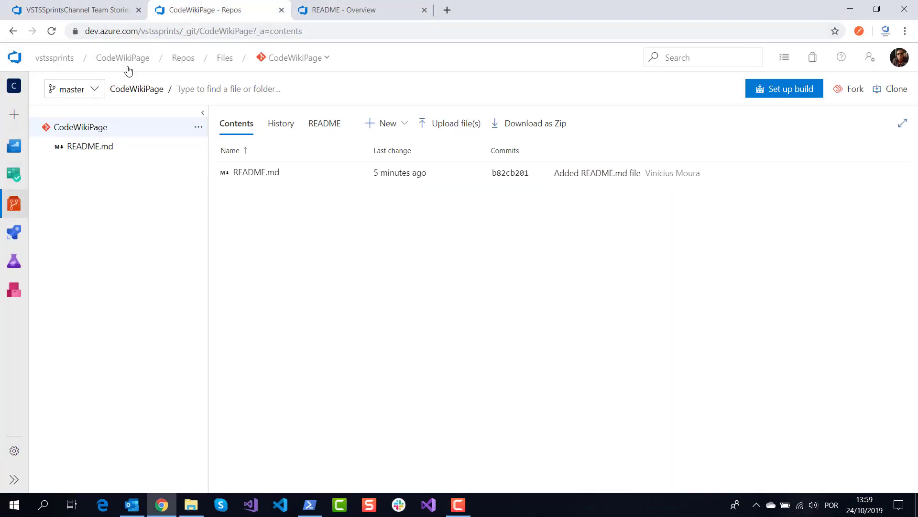
{"action": "mouse_move", "coordinate": [275, 58]}
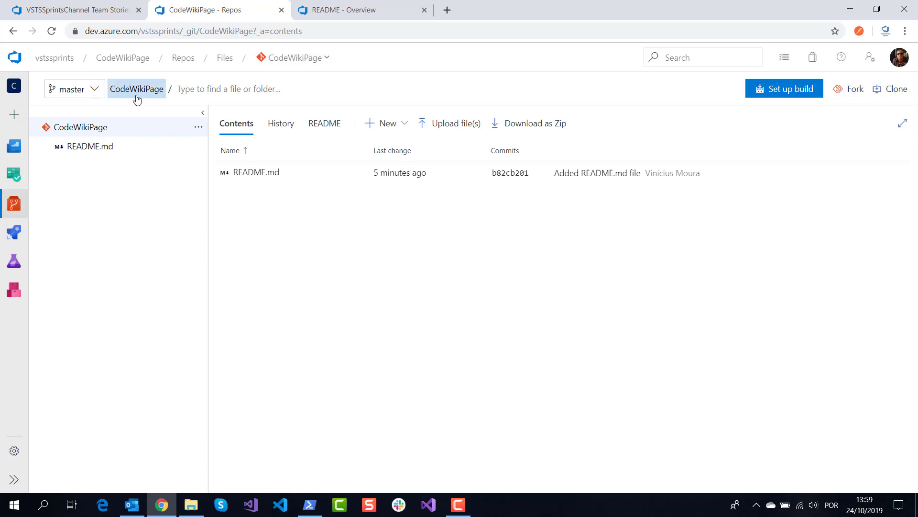
{"action": "mouse_move", "coordinate": [103, 127]}
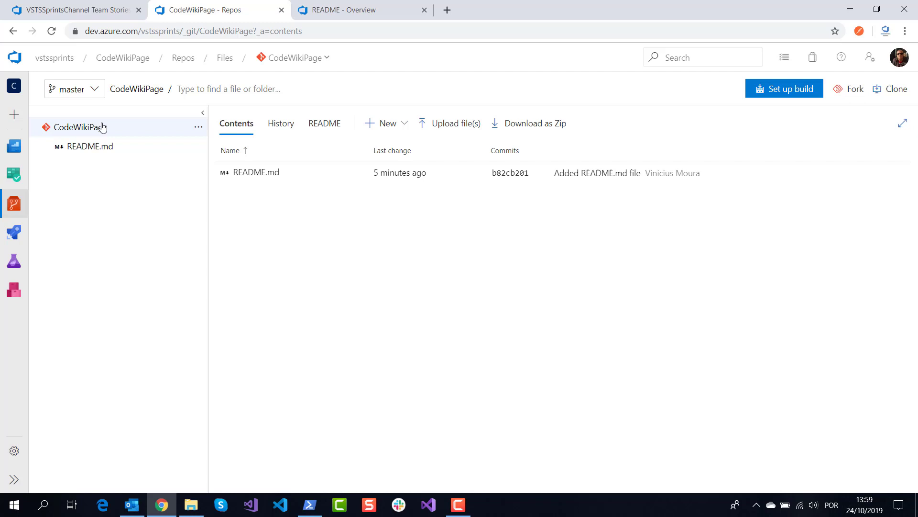
{"action": "mouse_move", "coordinate": [95, 182]}
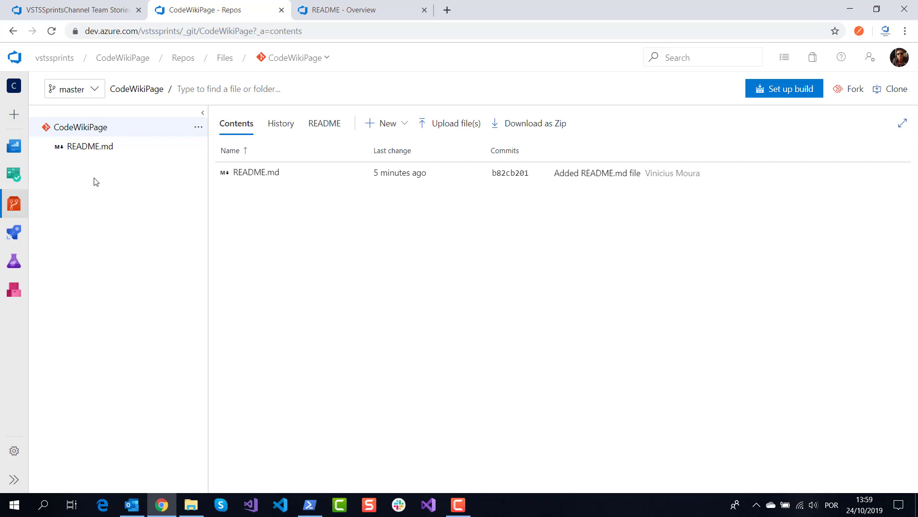
{"action": "mouse_move", "coordinate": [113, 149]}
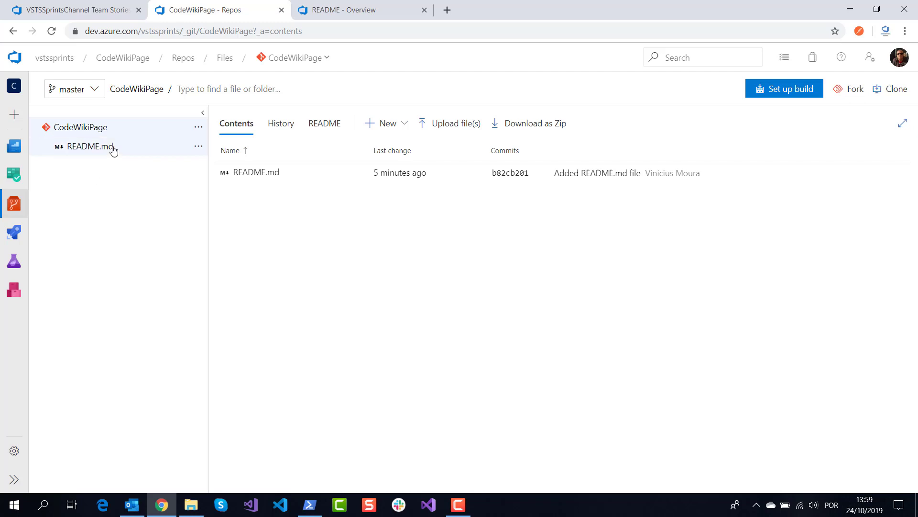
Step: View the rendered README wiki page and peek at the Edit dropdown's Edit in Repos option
{"action": "left_click", "coordinate": [362, 9]}
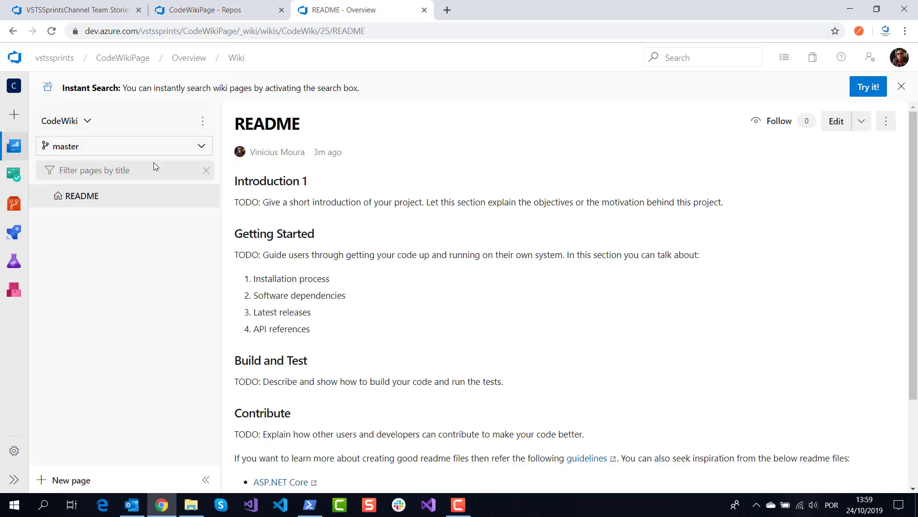
{"action": "mouse_move", "coordinate": [292, 233]}
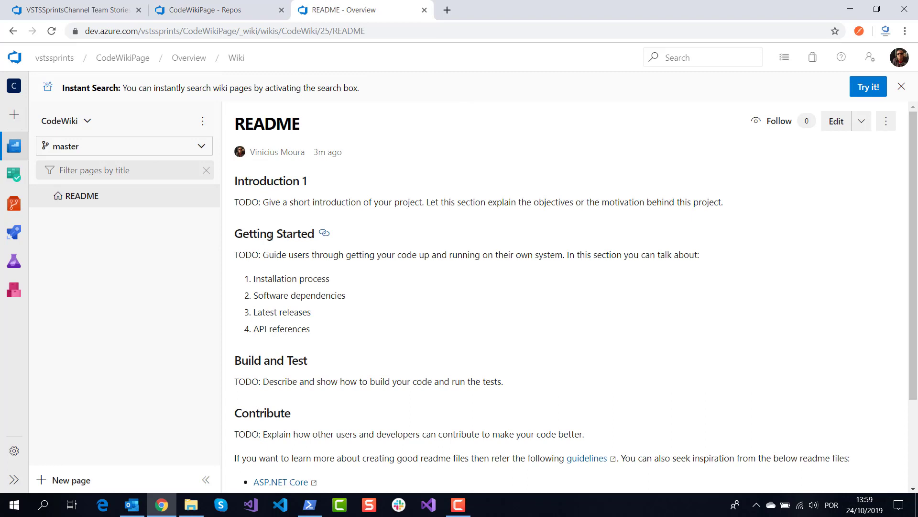
{"action": "mouse_move", "coordinate": [845, 135]}
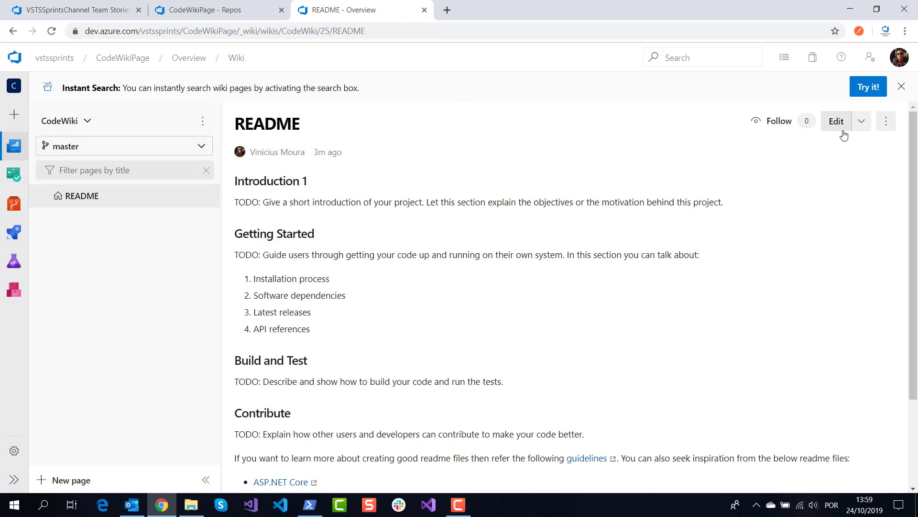
{"action": "left_click", "coordinate": [861, 122]}
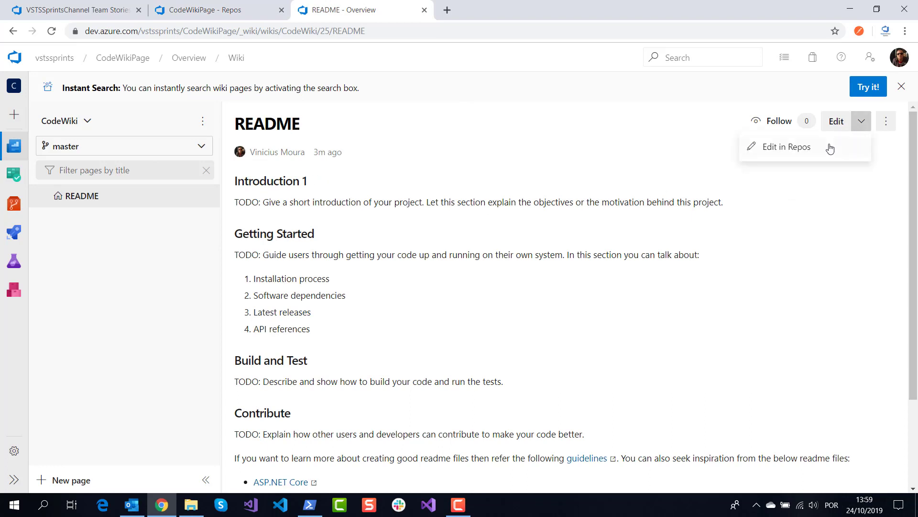
{"action": "mouse_move", "coordinate": [857, 230]}
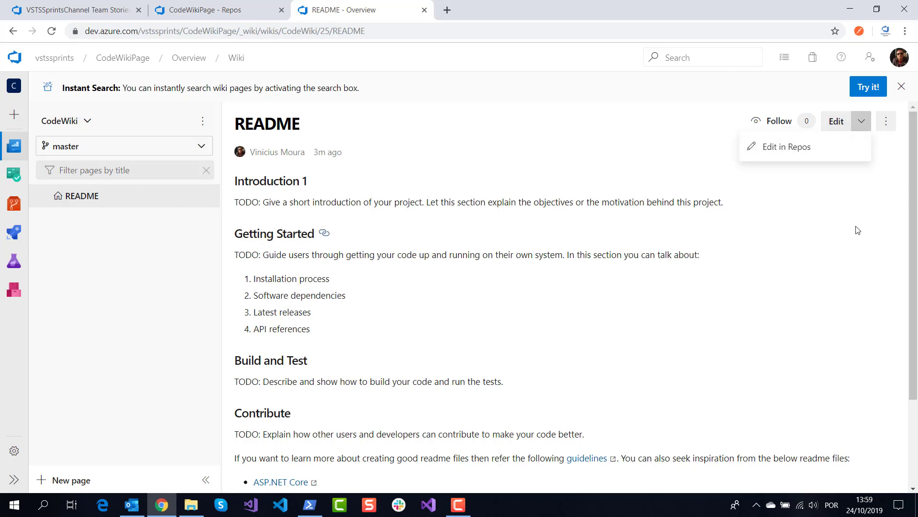
{"action": "left_click", "coordinate": [848, 137]}
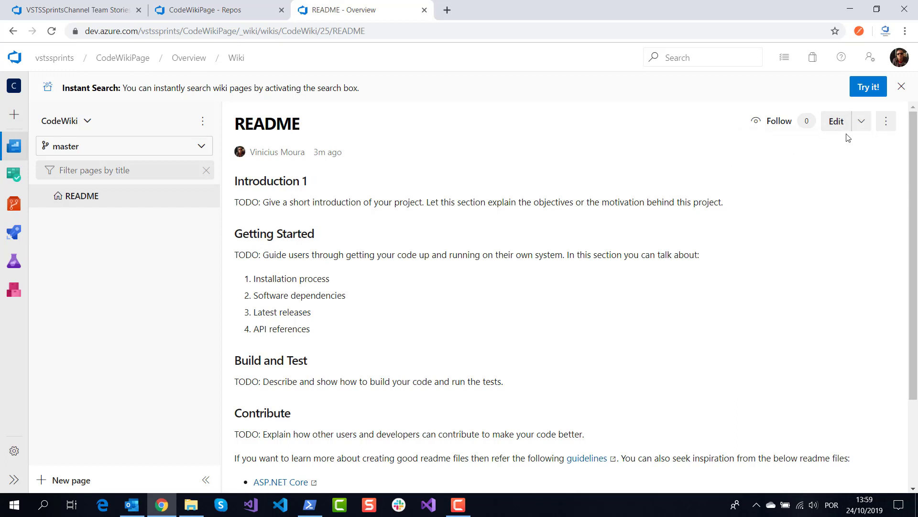
{"action": "mouse_move", "coordinate": [836, 121]}
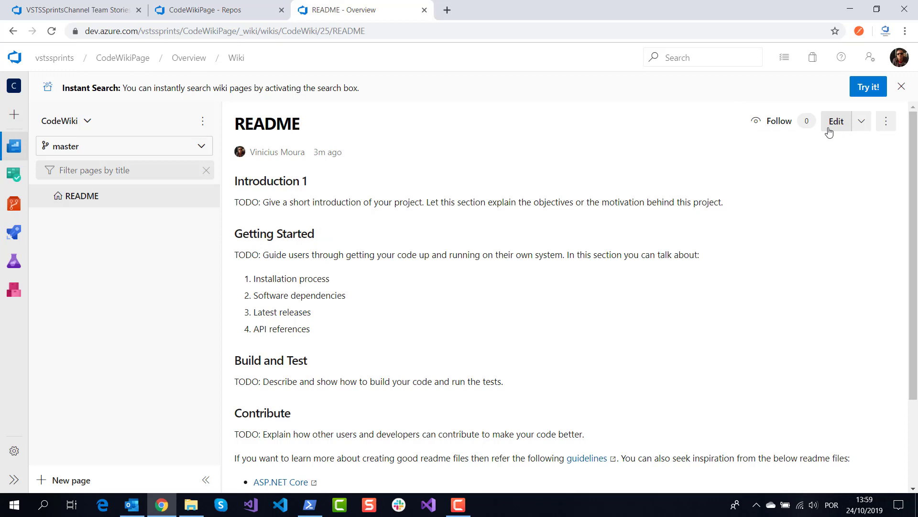
{"action": "left_click", "coordinate": [217, 10]}
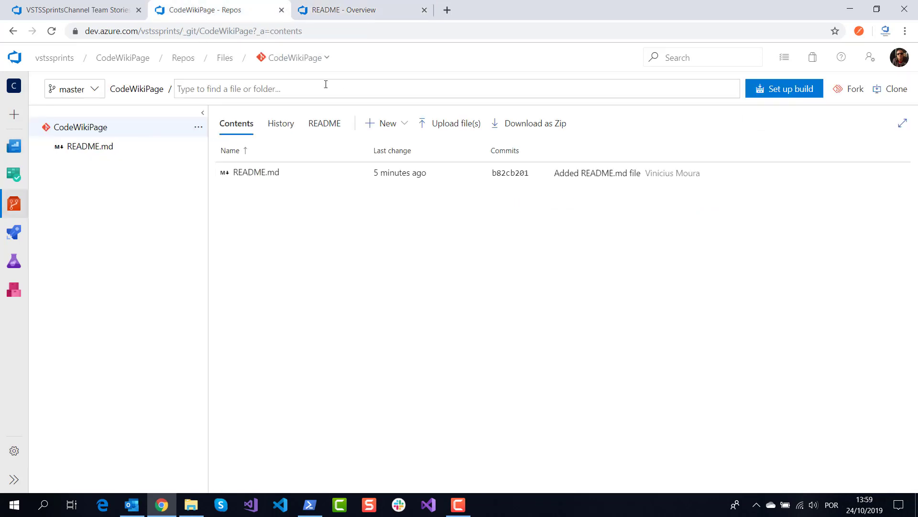
{"action": "mouse_move", "coordinate": [317, 94]}
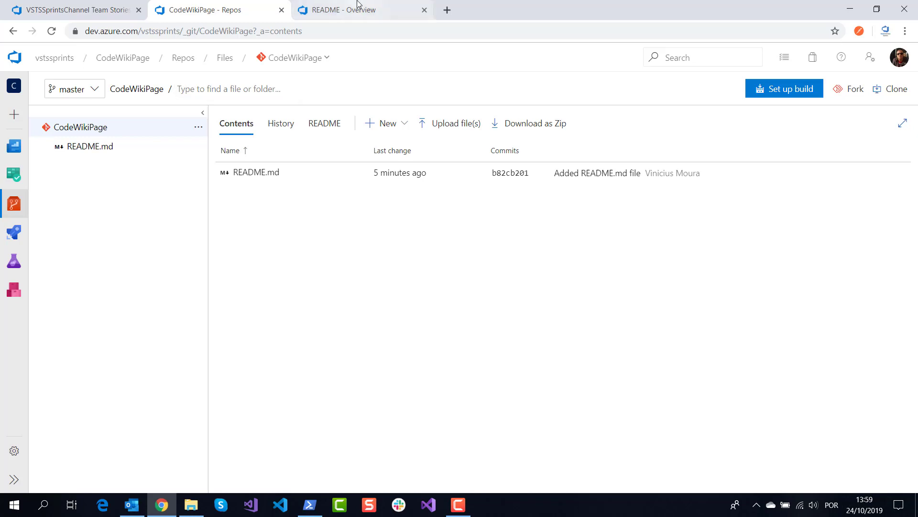
{"action": "left_click", "coordinate": [362, 10]}
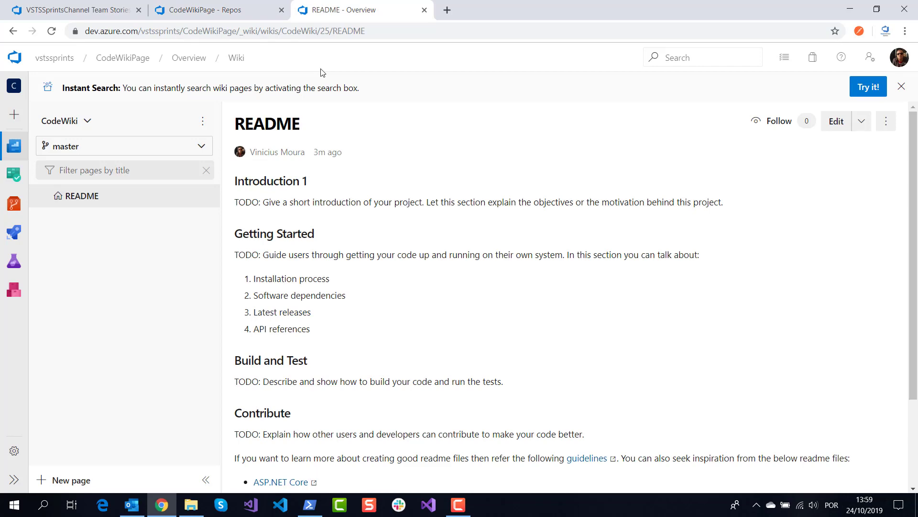
{"action": "mouse_move", "coordinate": [836, 122]}
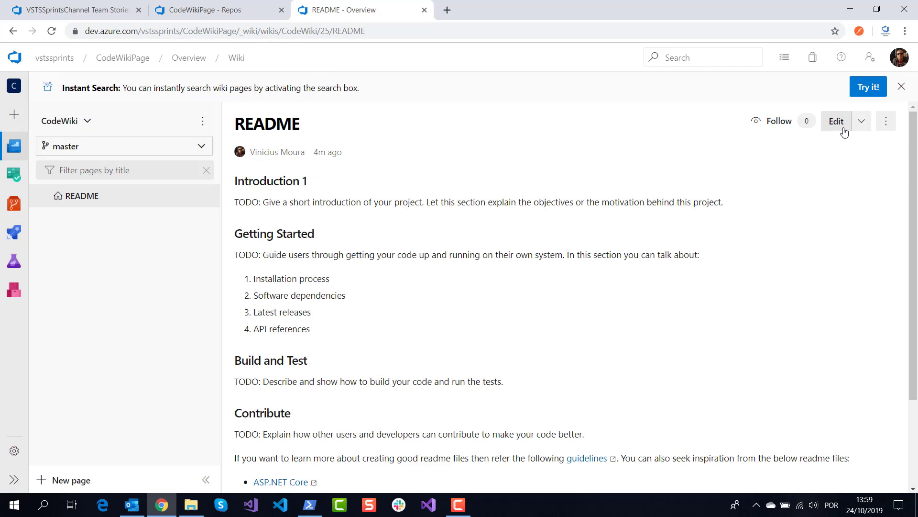
Step: Bring the README wiki page into the markdown editor with live preview
{"action": "left_click", "coordinate": [836, 121]}
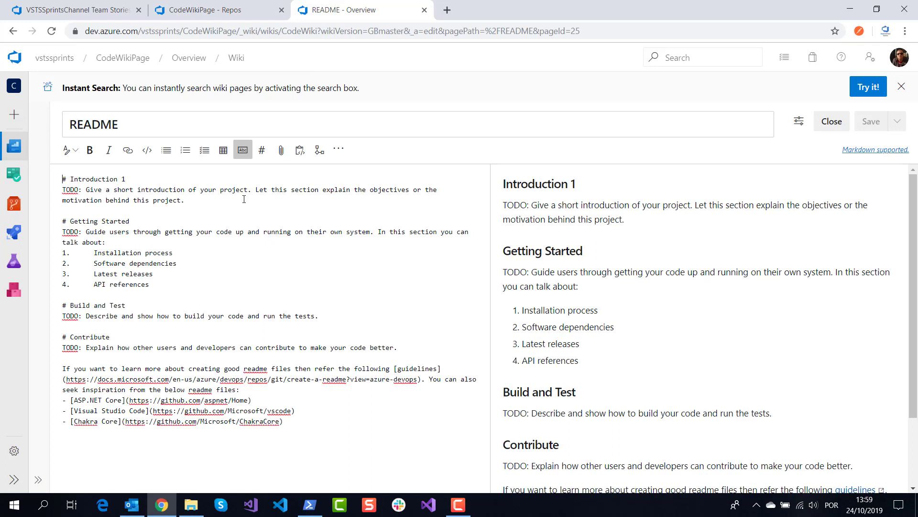
{"action": "mouse_move", "coordinate": [67, 149]}
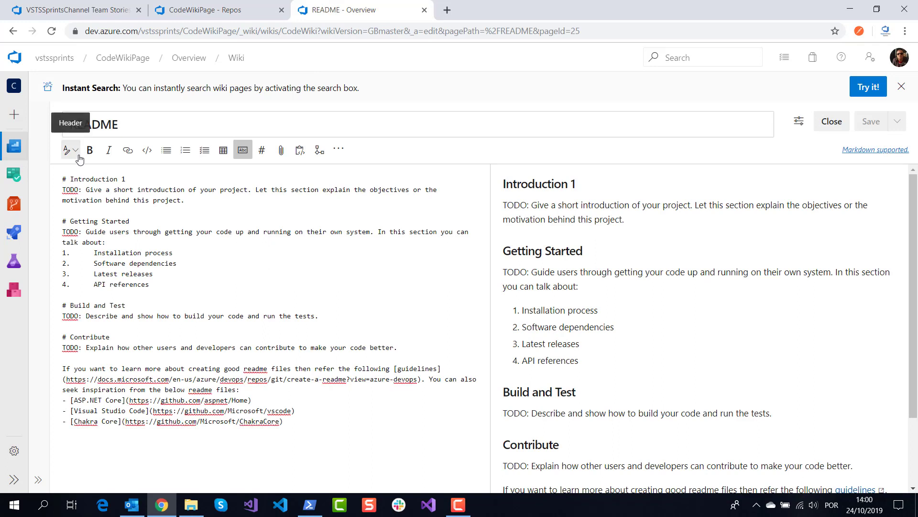
{"action": "mouse_move", "coordinate": [127, 150]}
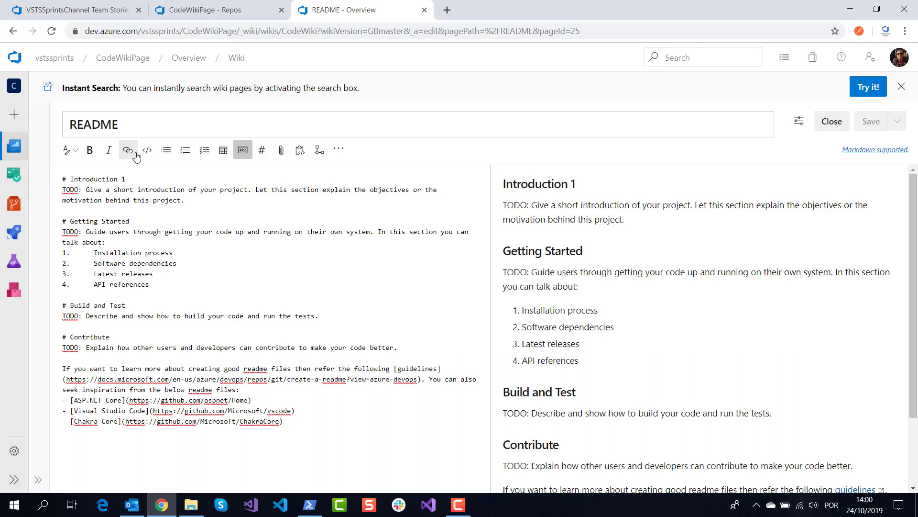
{"action": "mouse_move", "coordinate": [127, 149]}
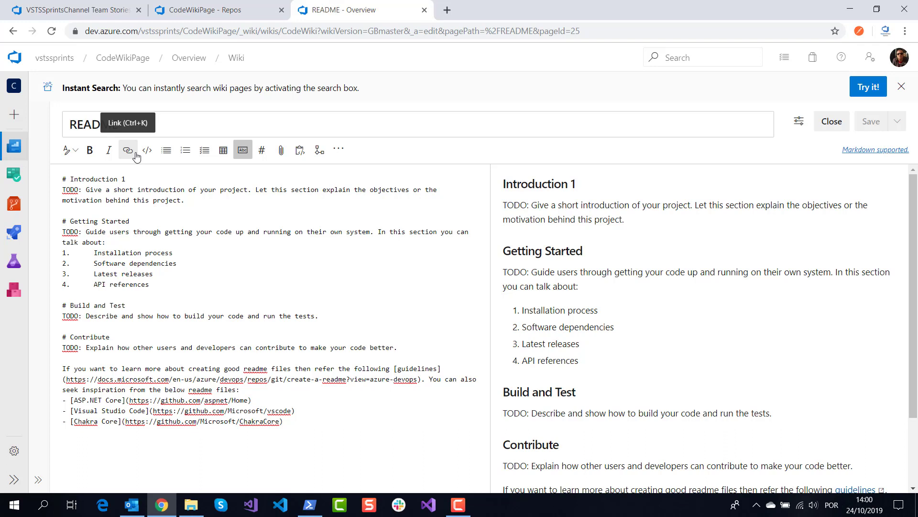
{"action": "mouse_move", "coordinate": [338, 149]}
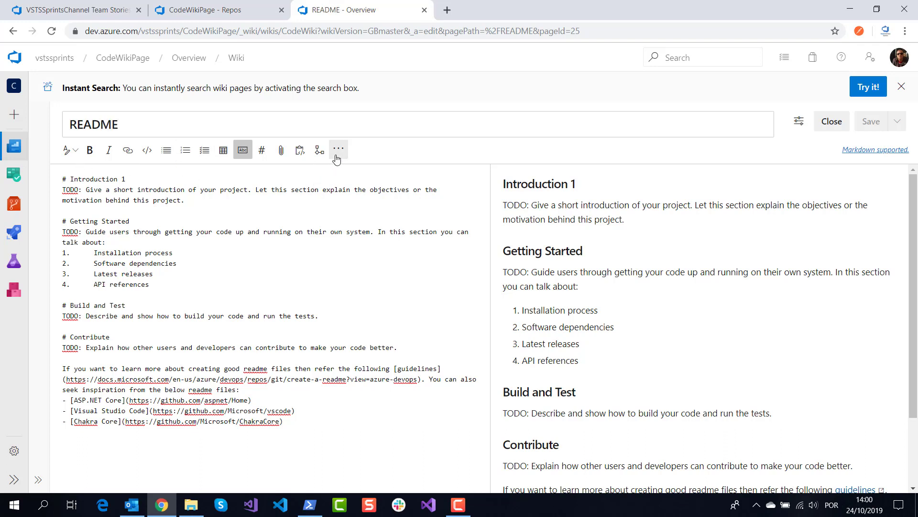
{"action": "mouse_move", "coordinate": [320, 150]}
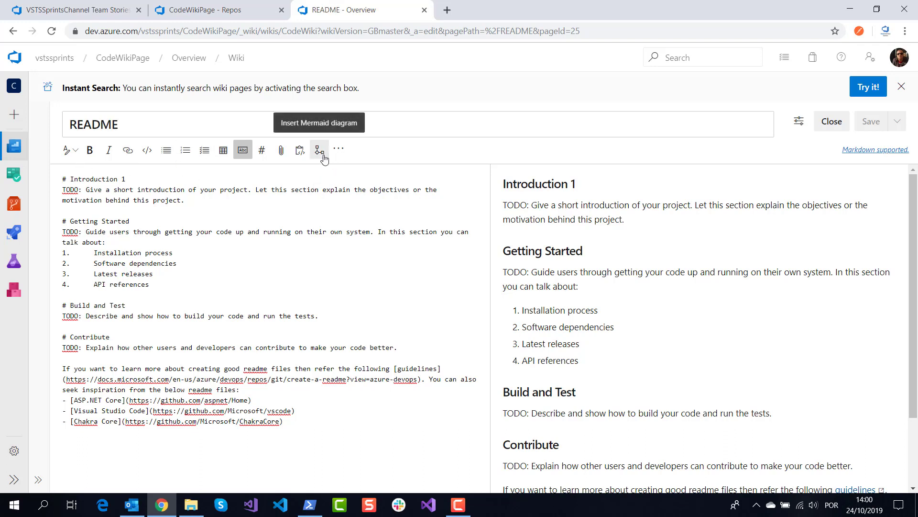
{"action": "mouse_move", "coordinate": [438, 498]}
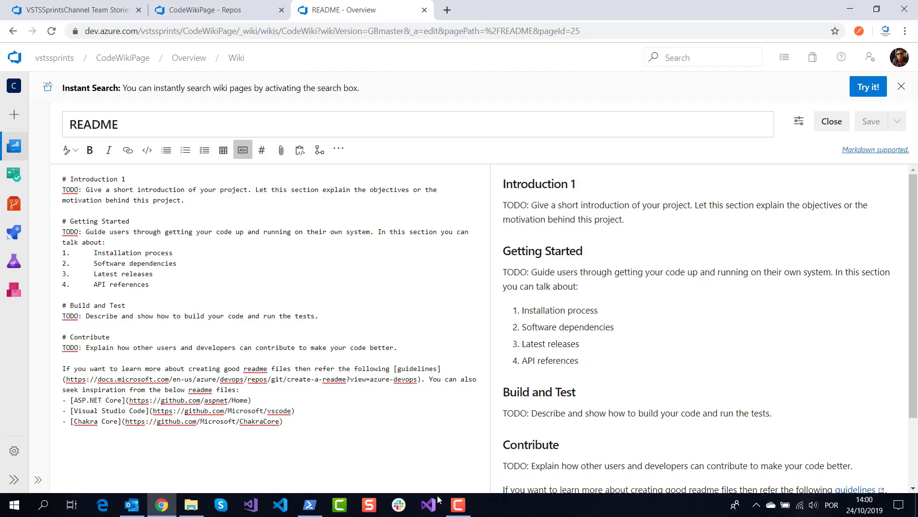